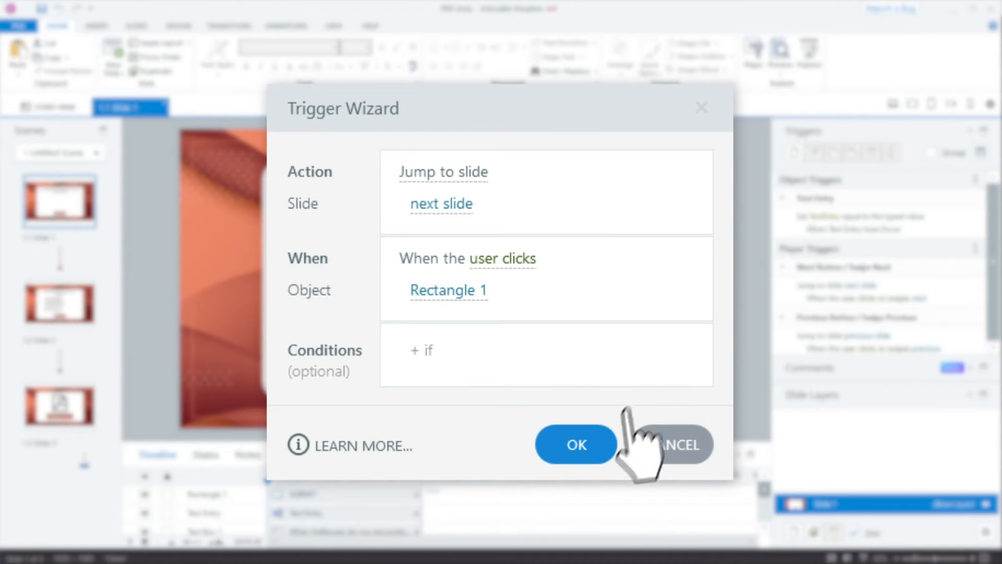
Save the trigger making Rectangle 1 jump to the next slide when clicked
left_click(575, 444)
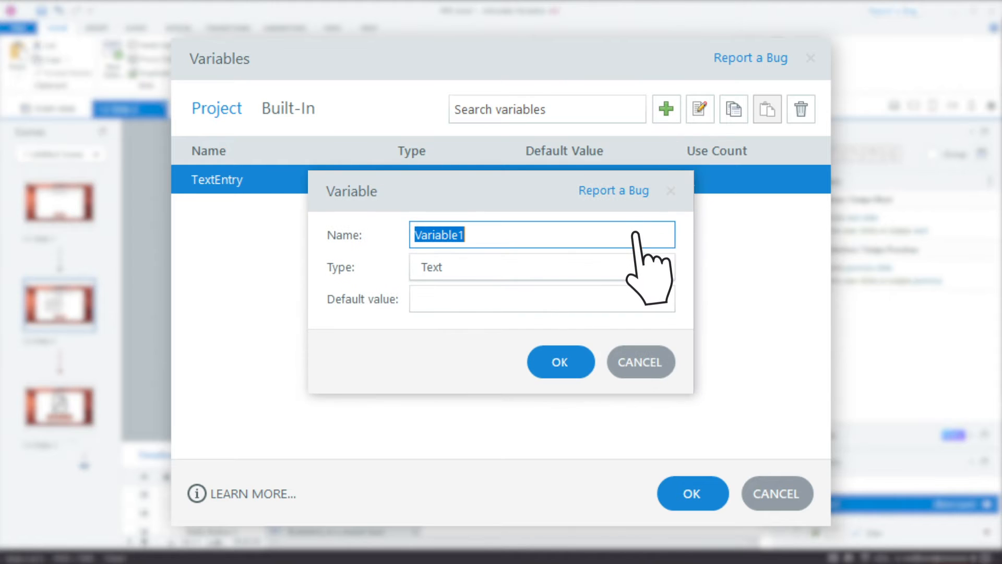
Create the text variable q2answer and close the project variables list
type("q2answer")
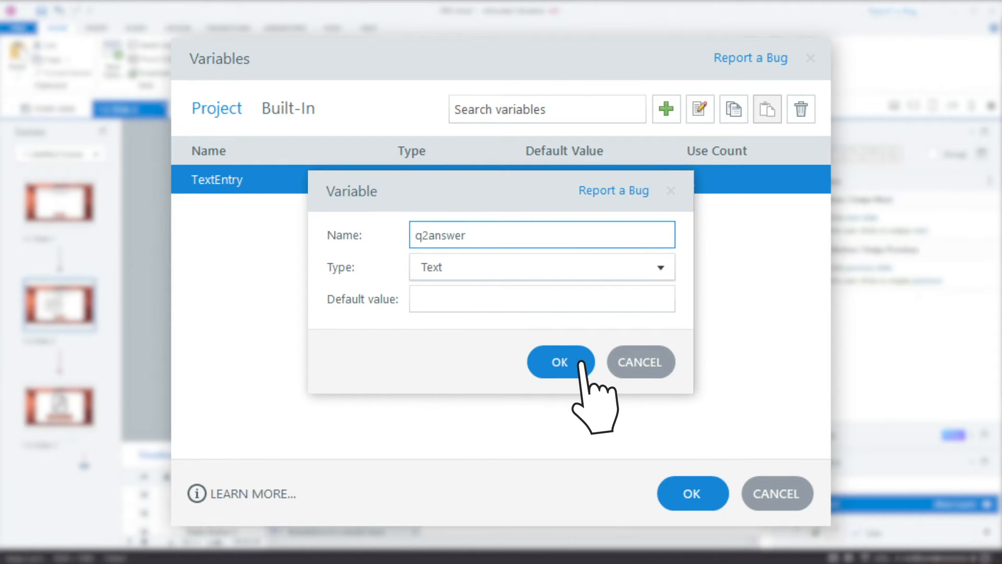
left_click(560, 361)
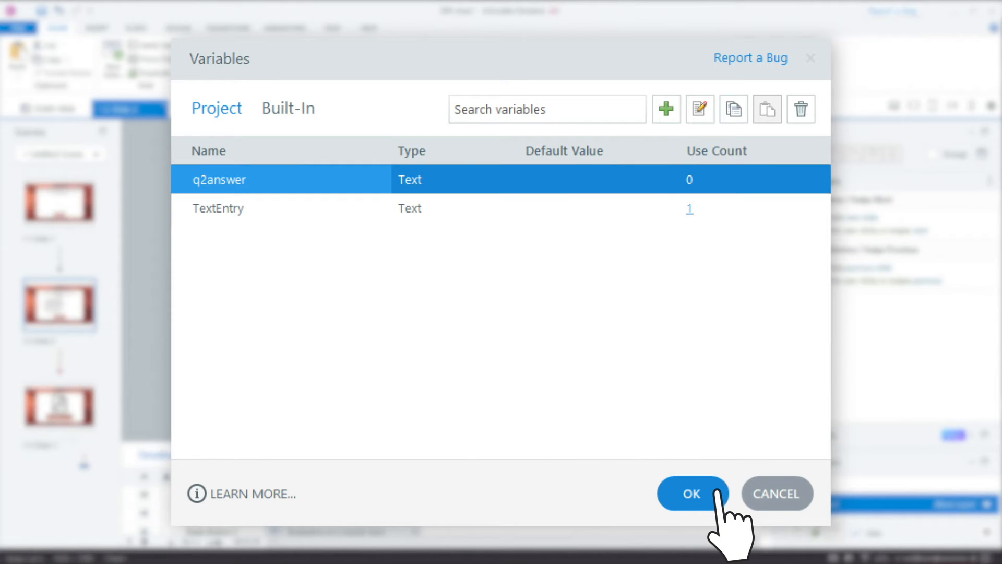
left_click(692, 492)
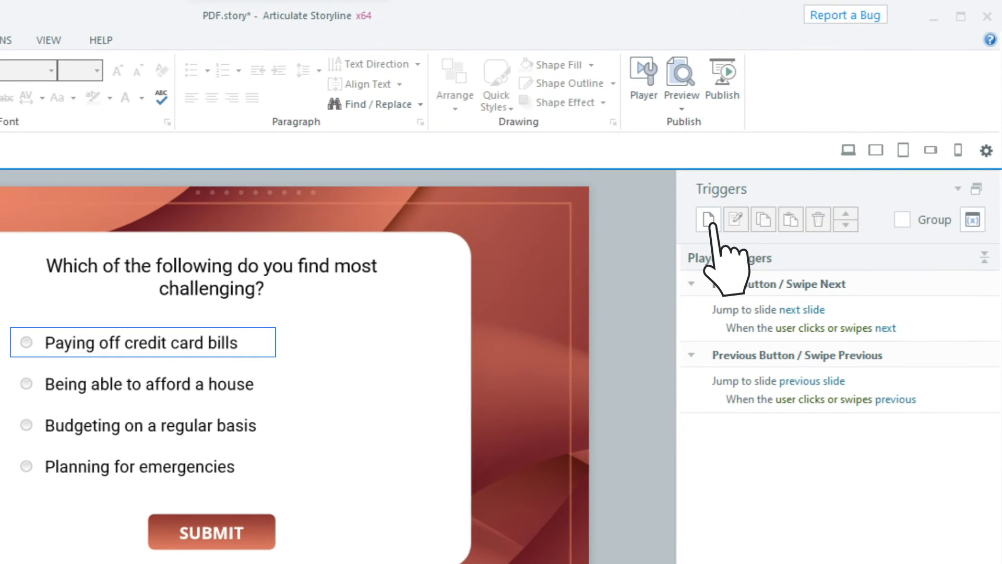
Add a trigger on the first answer setting q2answer to 'Paying off cred…'
left_click(708, 219)
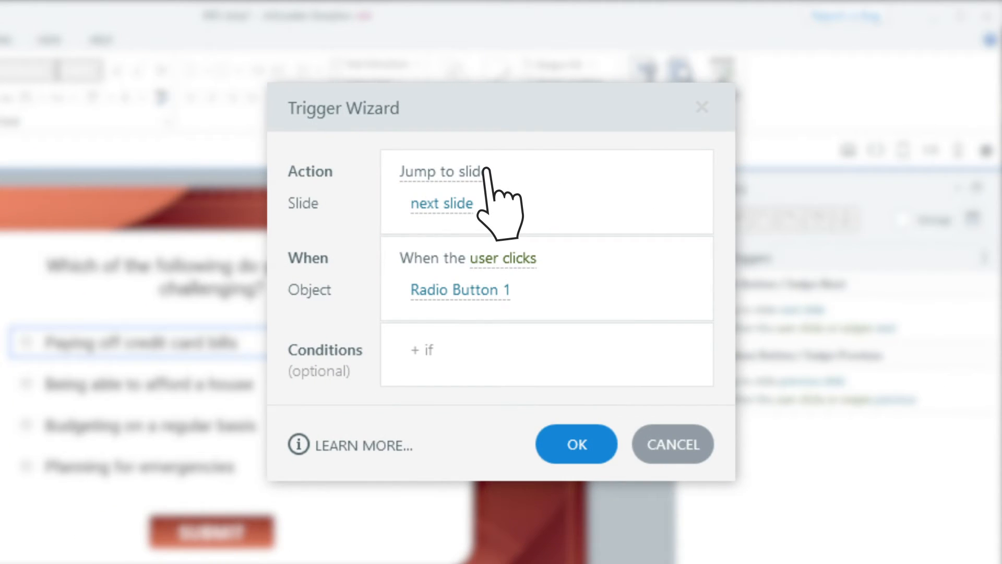
left_click(444, 171)
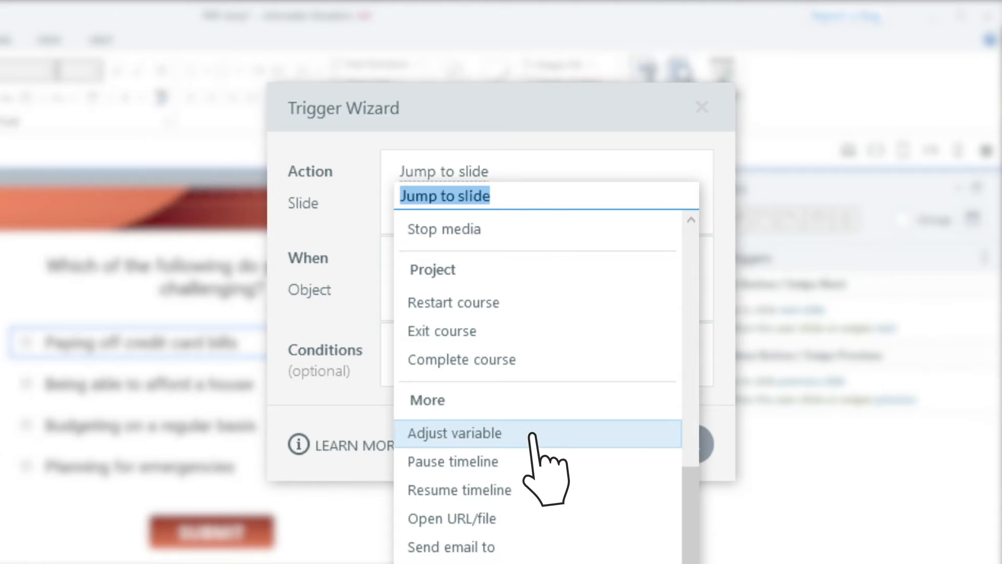
left_click(454, 434)
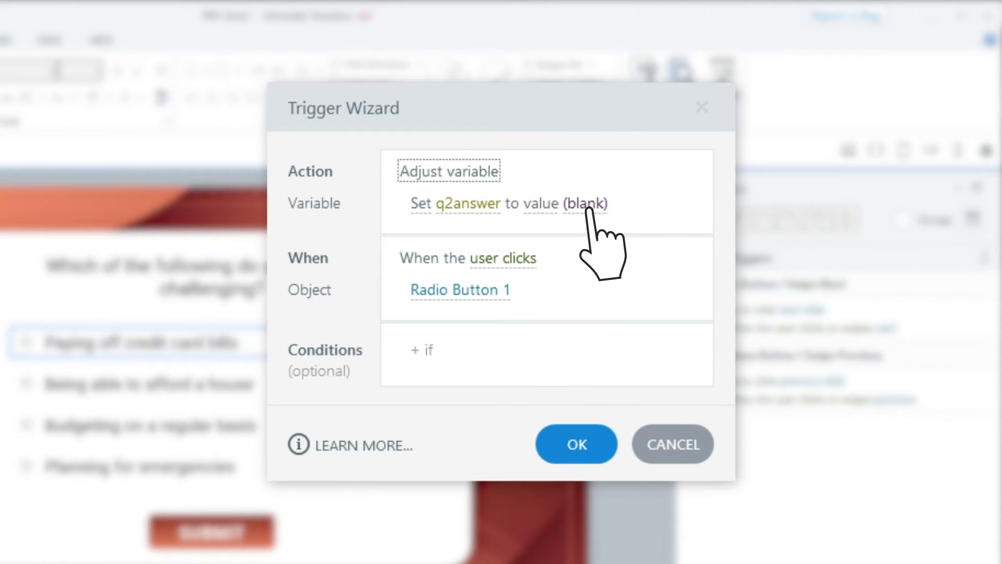
type("Paying off credit card bills")
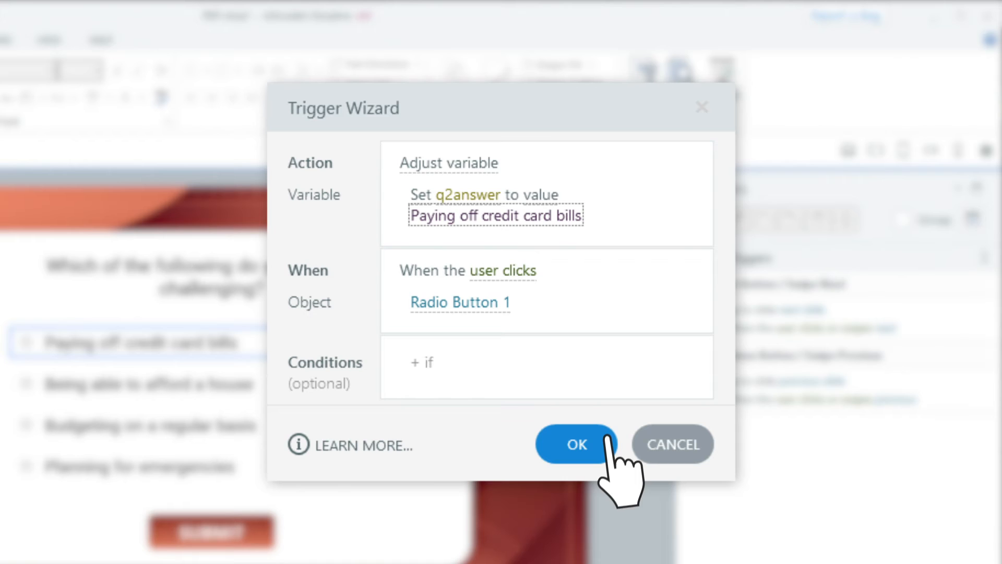
left_click(574, 444)
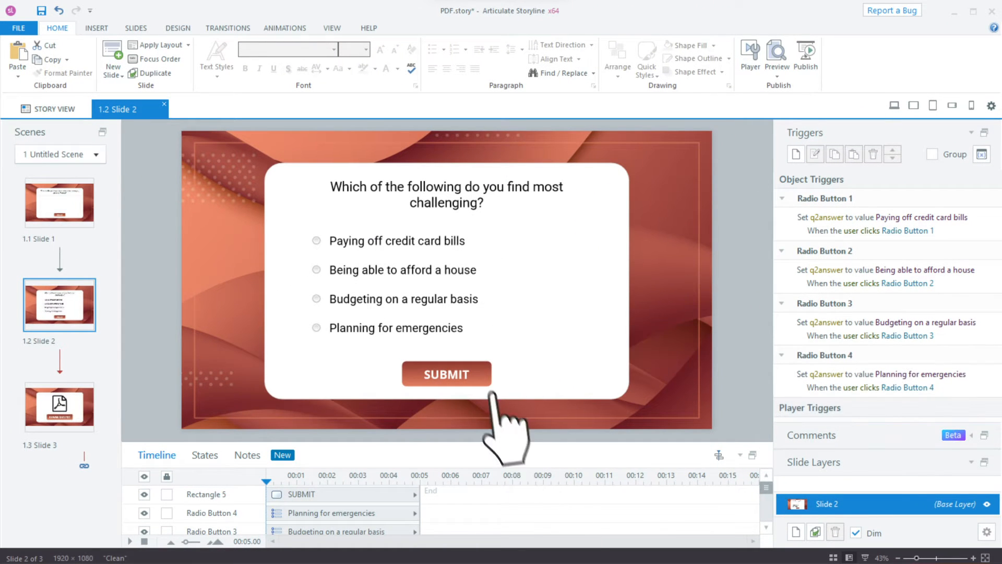
Give the Submit button a trigger that jumps to the next slide
left_click(446, 374)
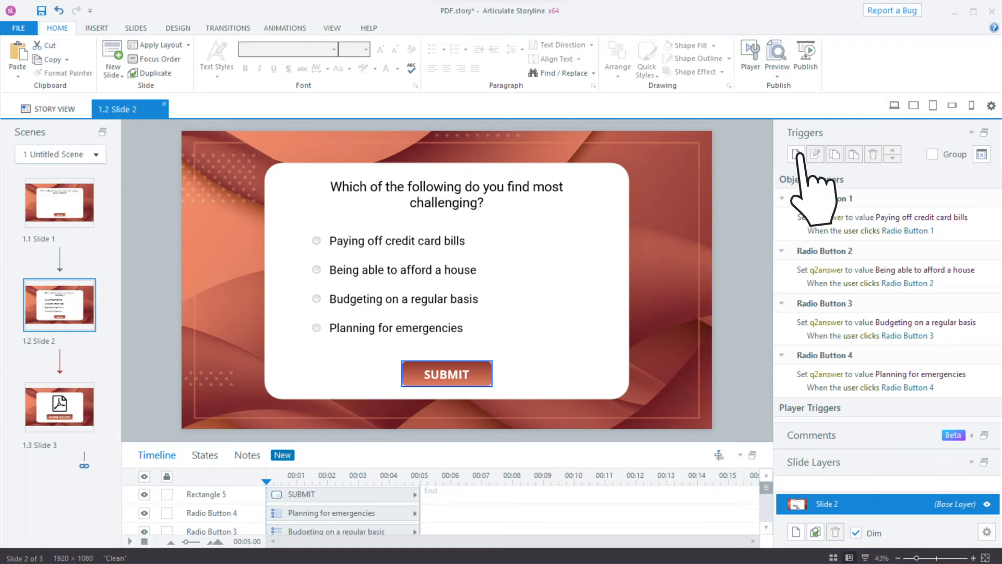
left_click(796, 154)
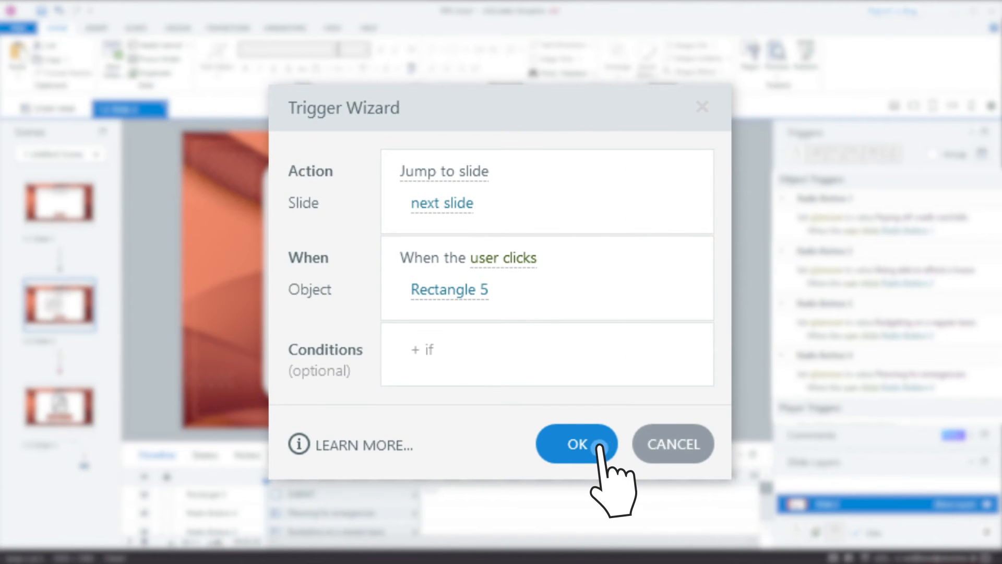
left_click(575, 444)
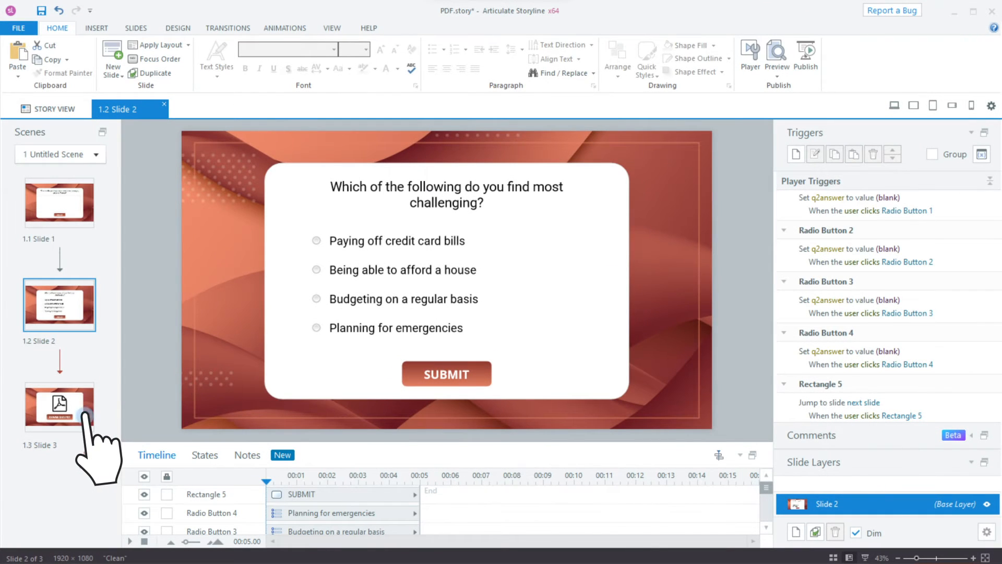
left_click(58, 408)
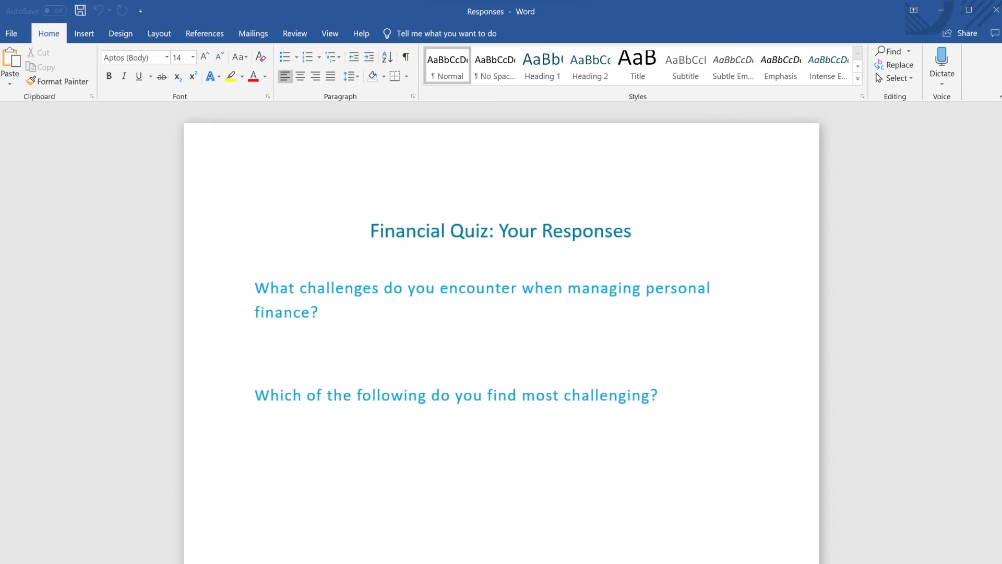
mouse_move(291, 476)
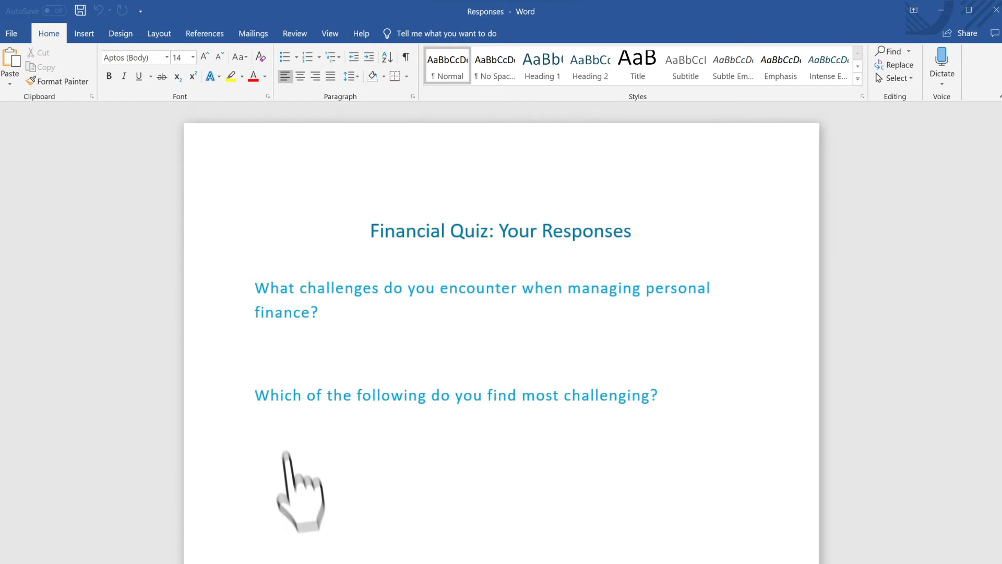
Type %TextEntry% under question one and begin the %q placeholder under question two
type("%Text")
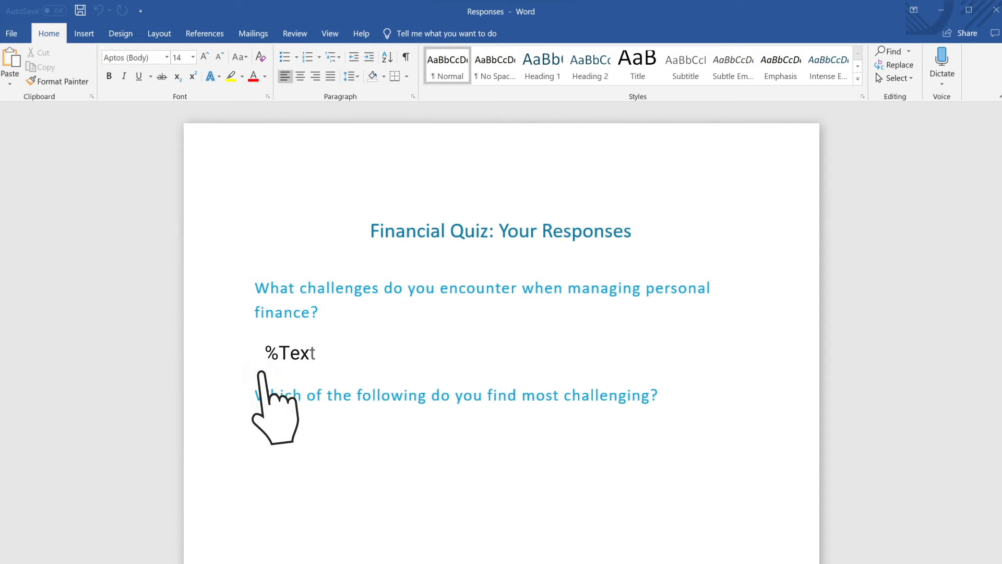
type("Entry%")
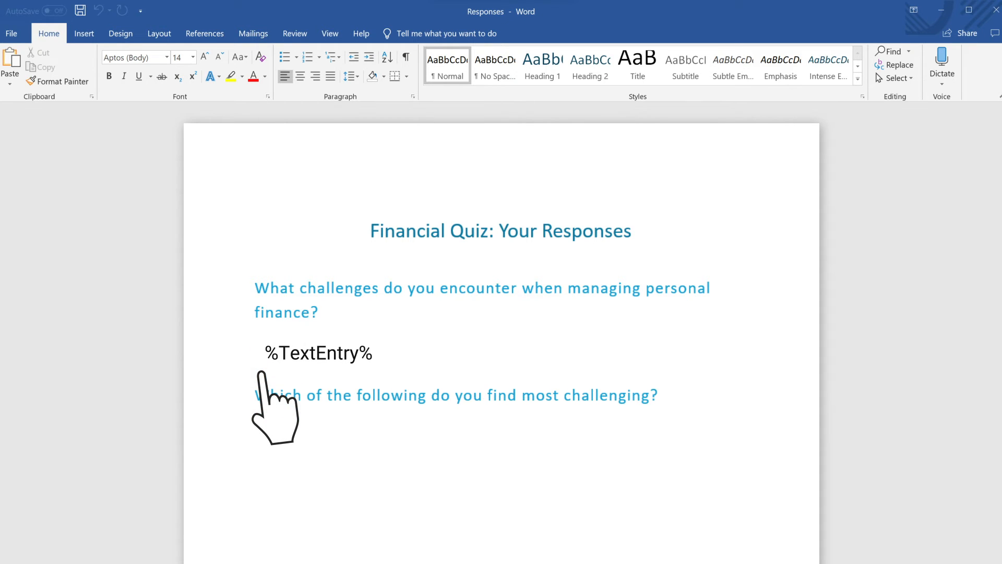
mouse_move(270, 473)
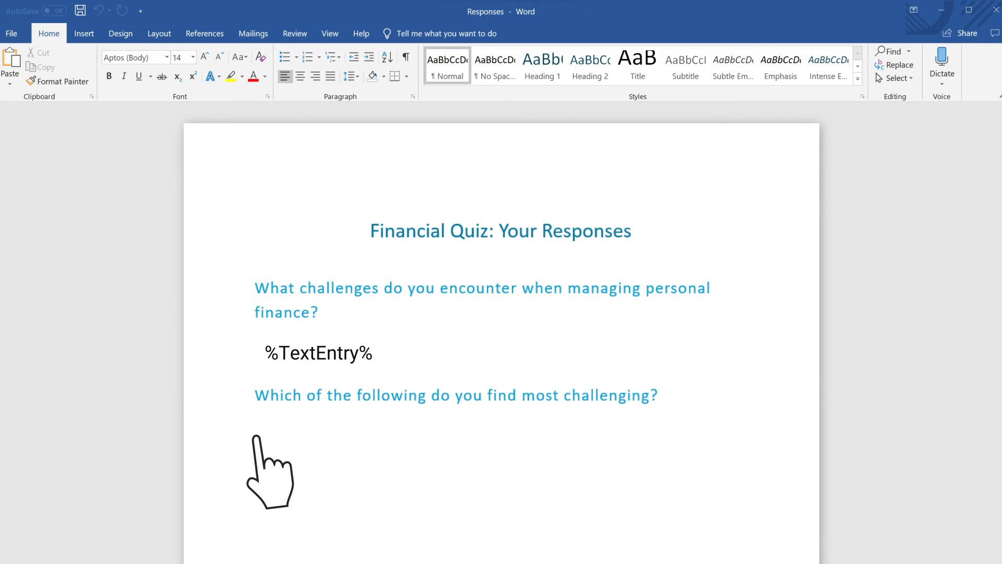
type("%q")
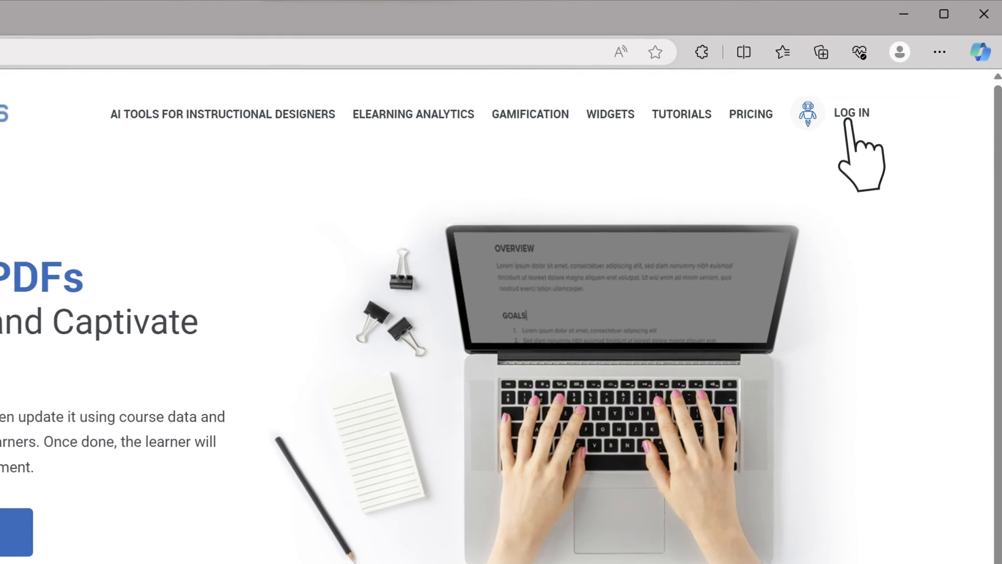
Log in to the ClueLabs account
left_click(851, 114)
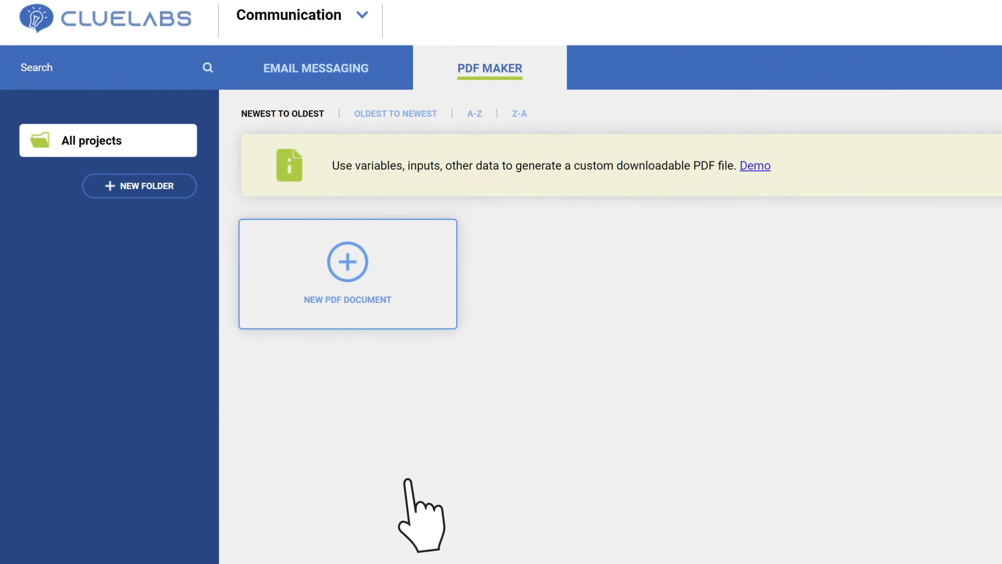
Create and save a Storyline PDF document using the Responses.docx template
left_click(347, 273)
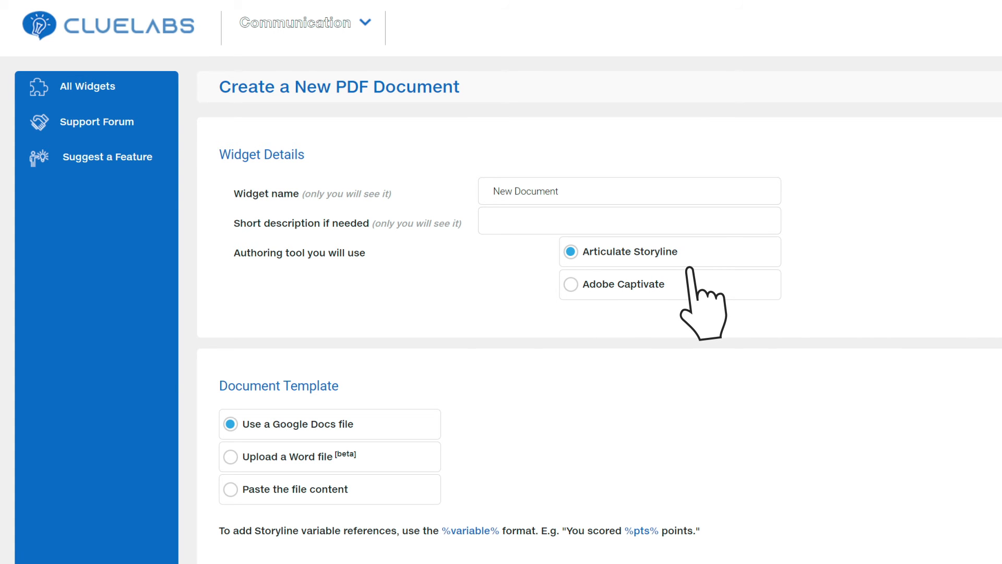
scroll("down", 3)
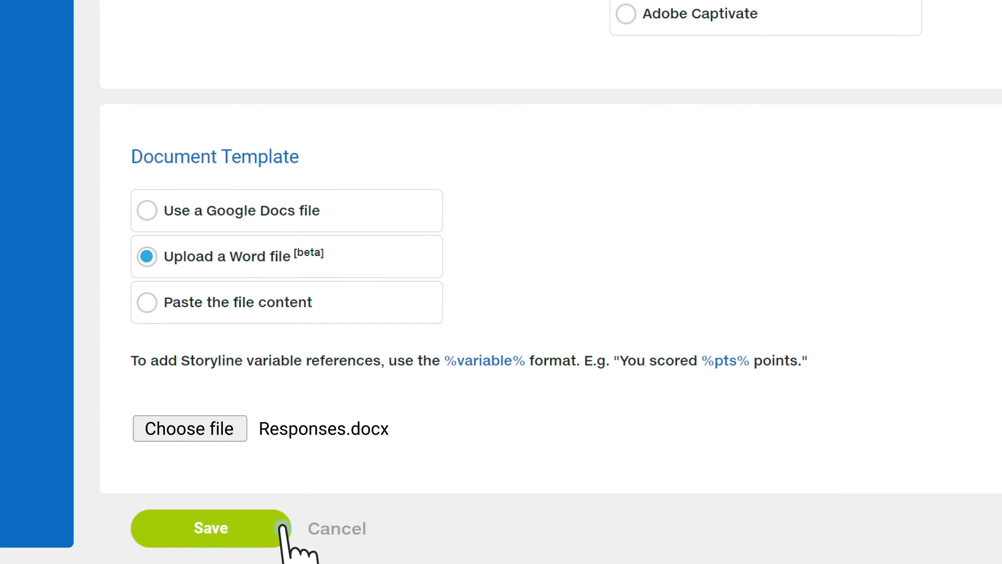
left_click(211, 528)
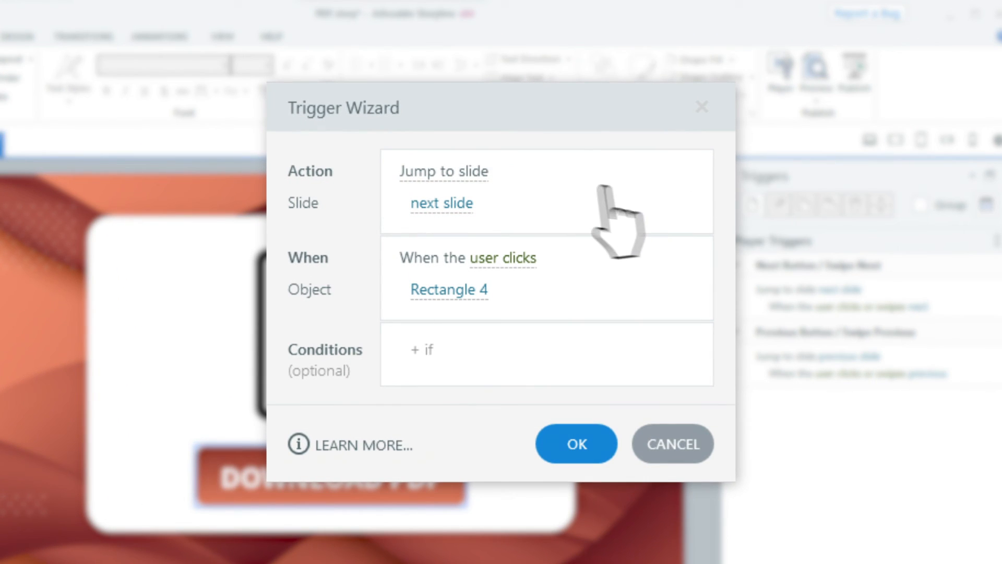
Set Rectangle 4's trigger to Execute JavaScript with the pasted ClueLabs PDF Maker code
left_click(444, 170)
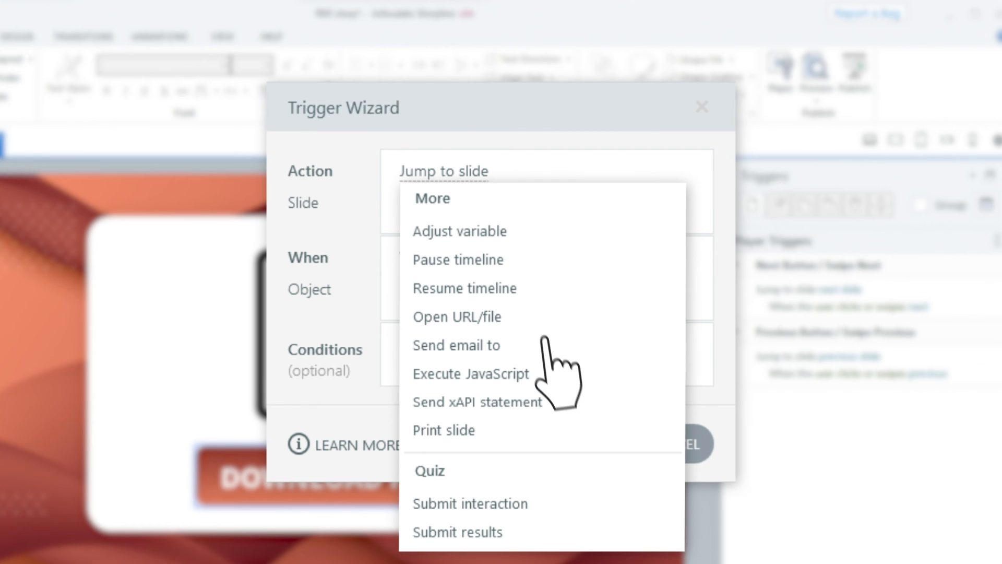
left_click(470, 374)
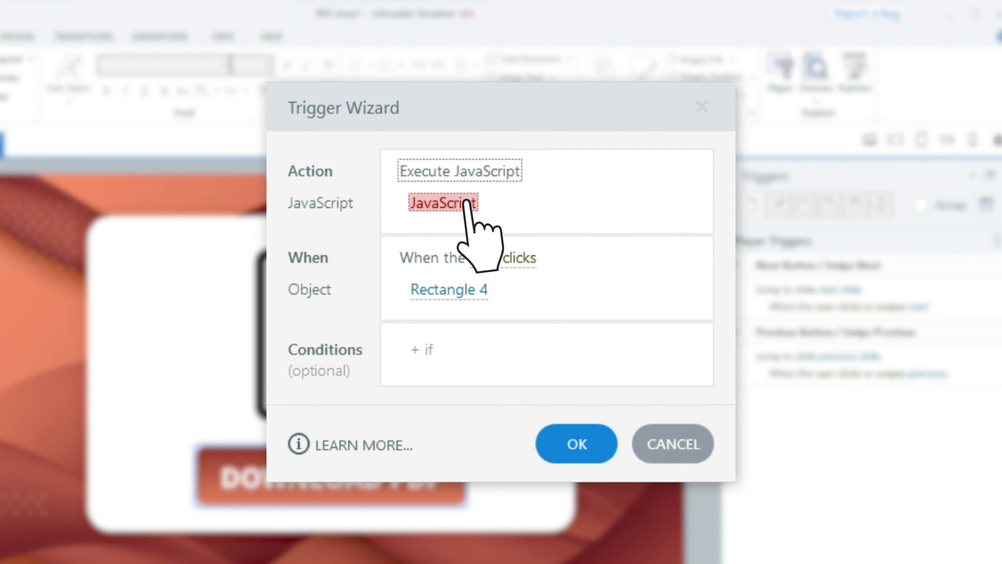
left_click(443, 203)
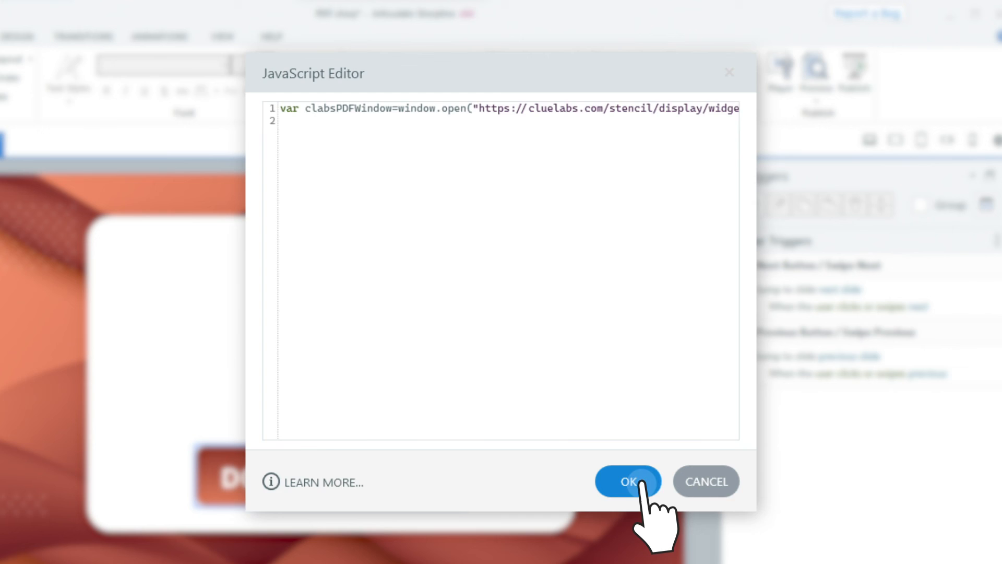
left_click(627, 482)
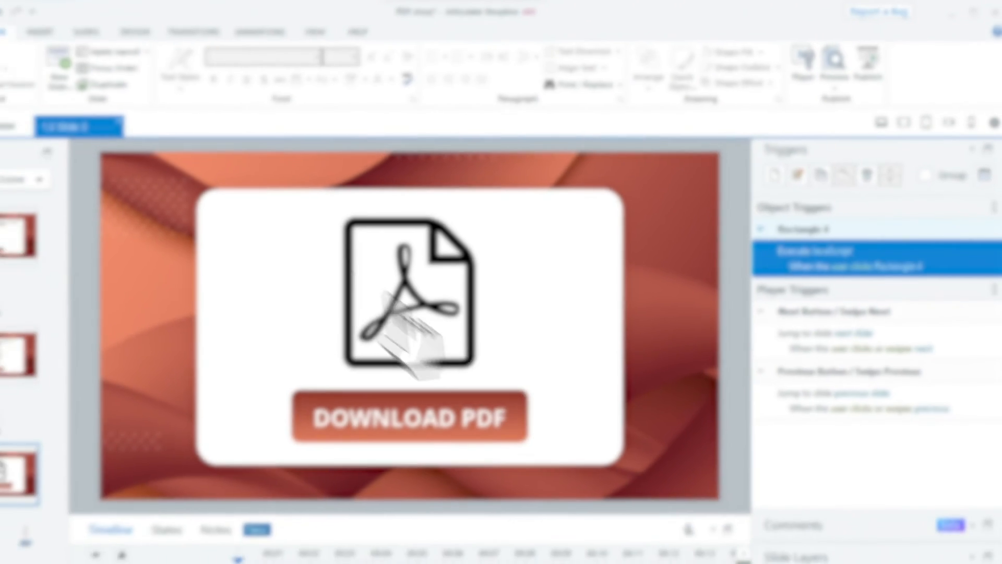
left_click(18, 29)
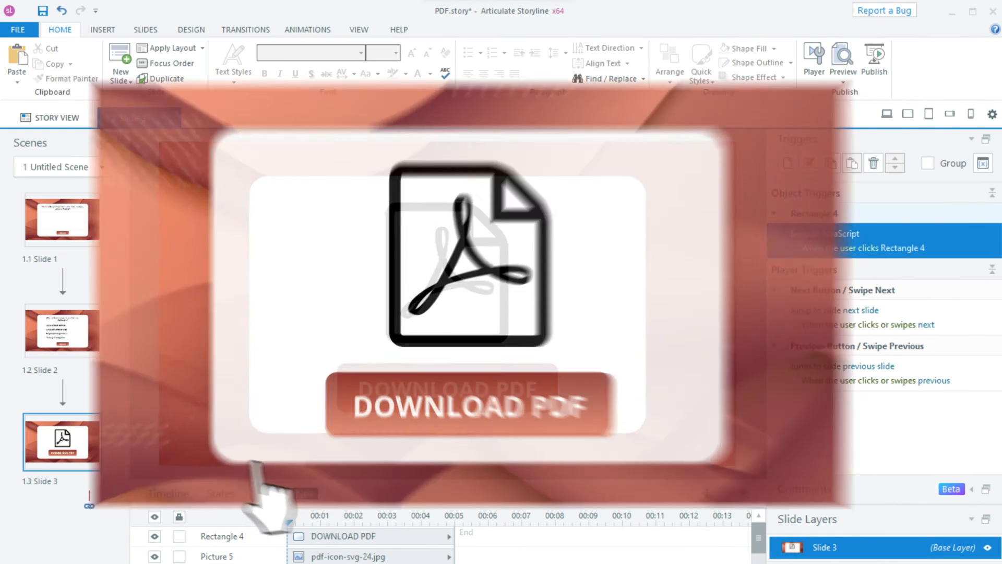
left_click(843, 59)
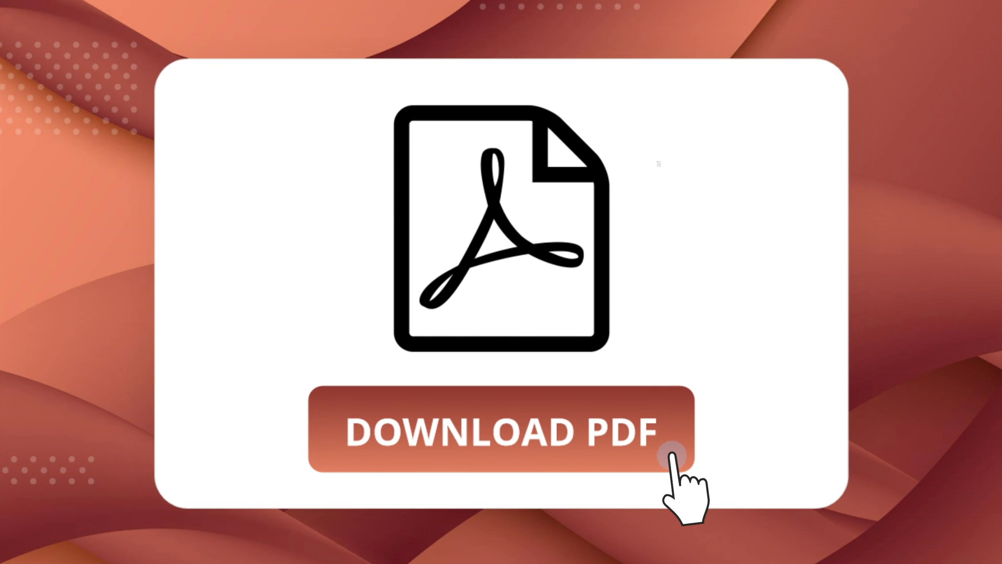